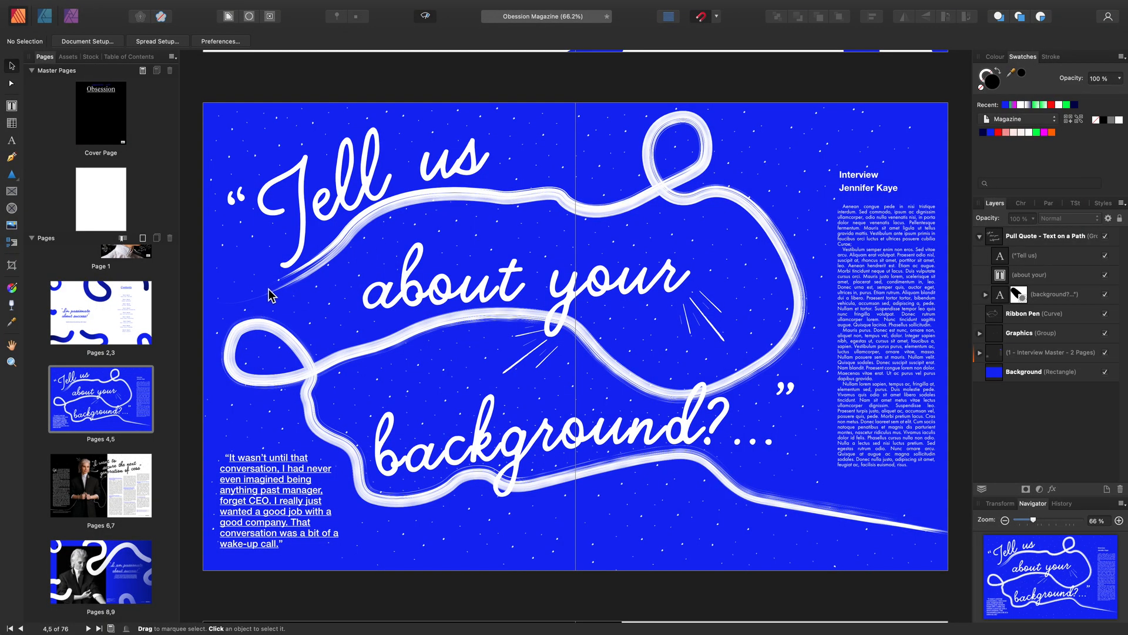
{"action": "mouse_move", "coordinate": [218, 126]}
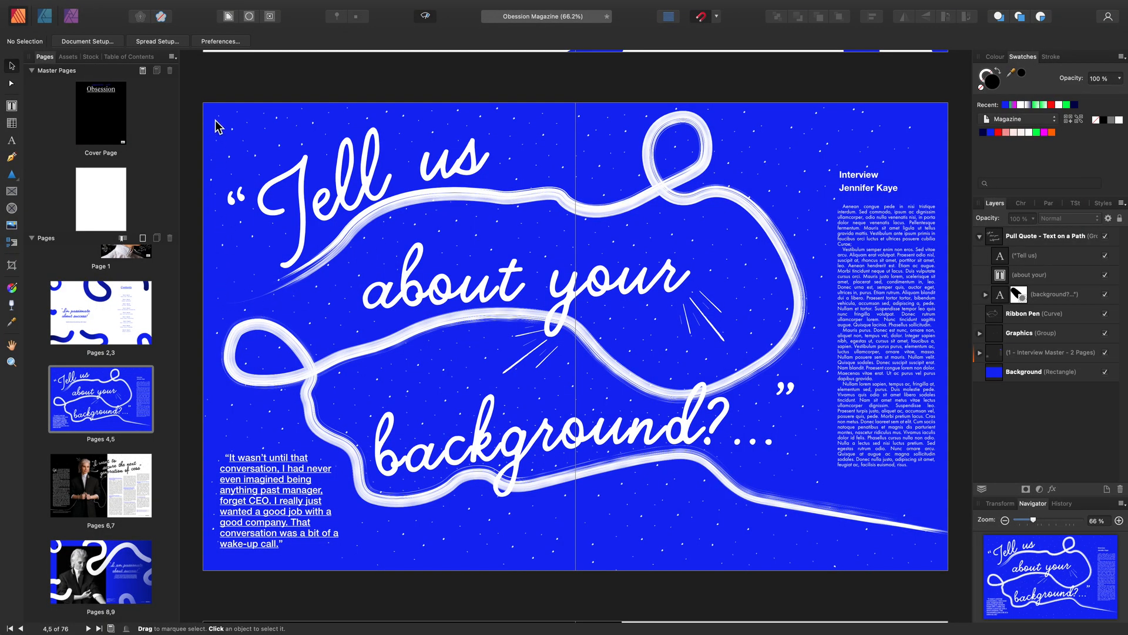
{"action": "mouse_move", "coordinate": [230, 113]}
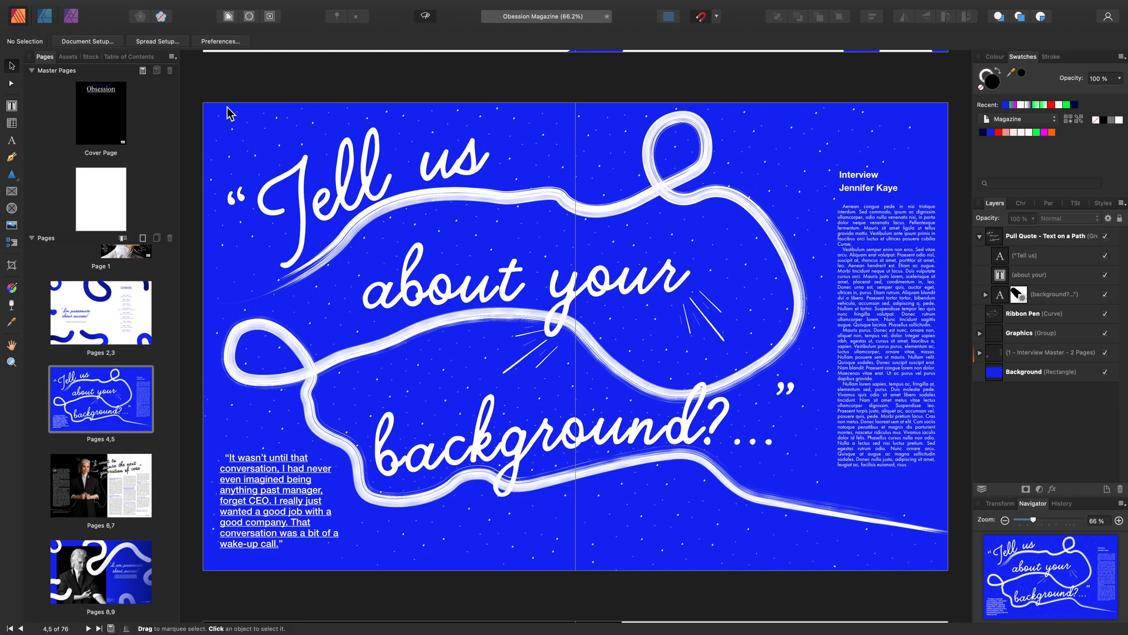
{"action": "mouse_move", "coordinate": [228, 119]}
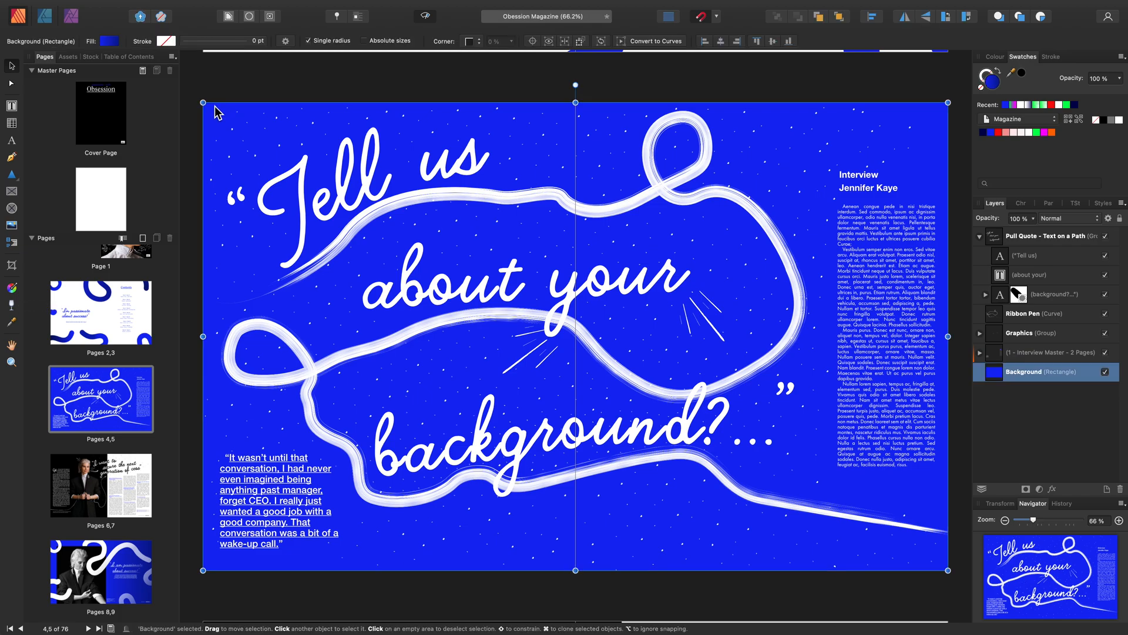
{"action": "mouse_move", "coordinate": [226, 111]}
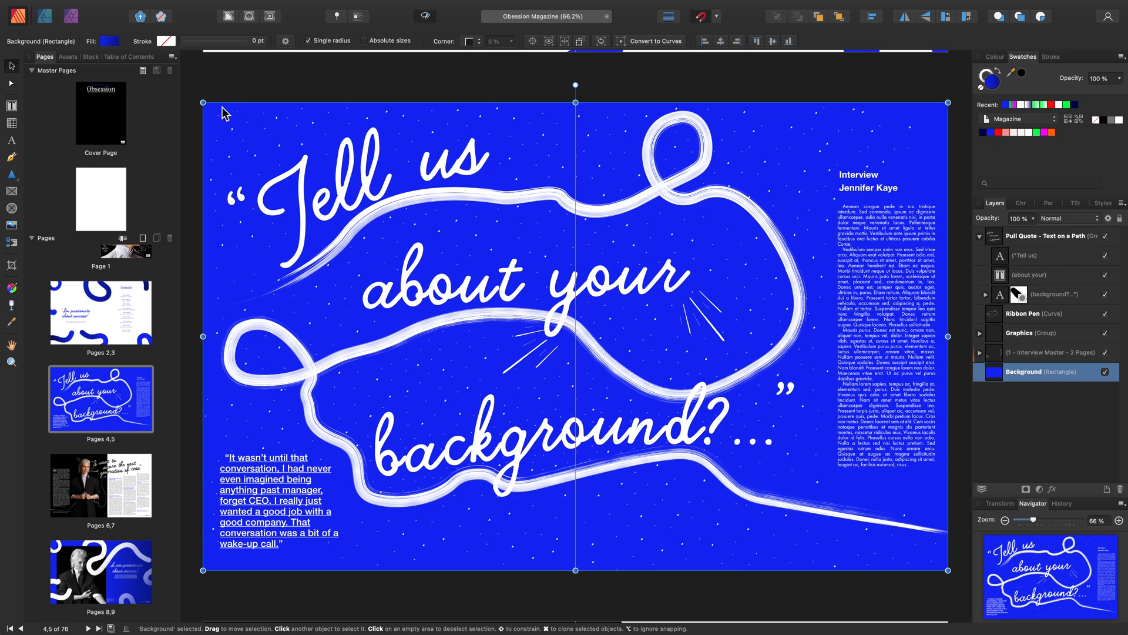
{"action": "mouse_move", "coordinate": [210, 242]}
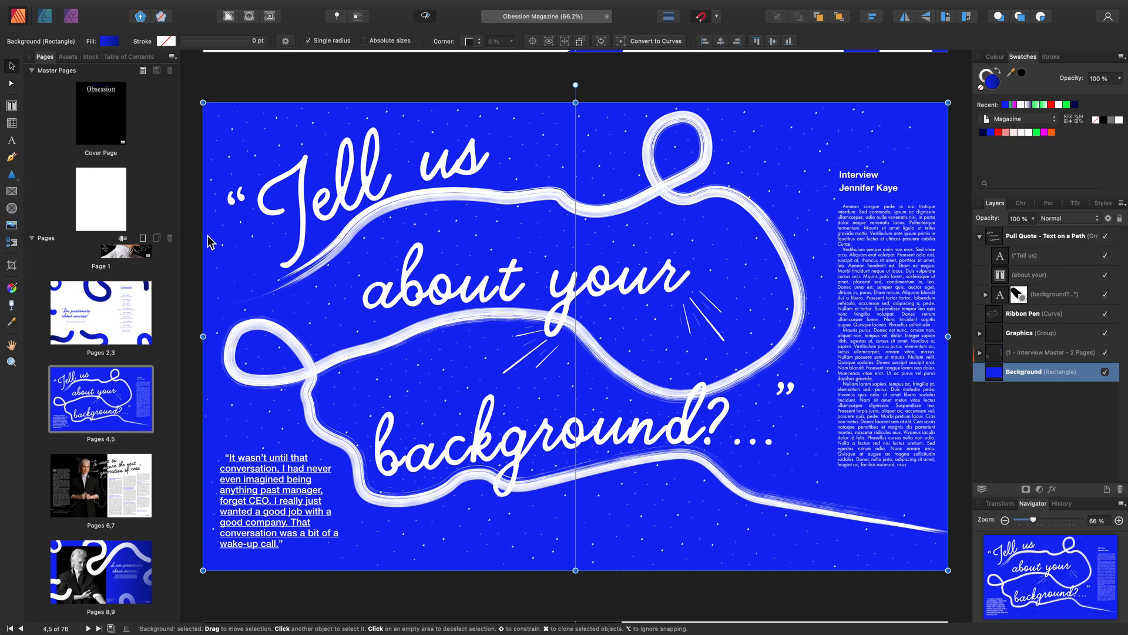
{"action": "mouse_move", "coordinate": [11, 309]}
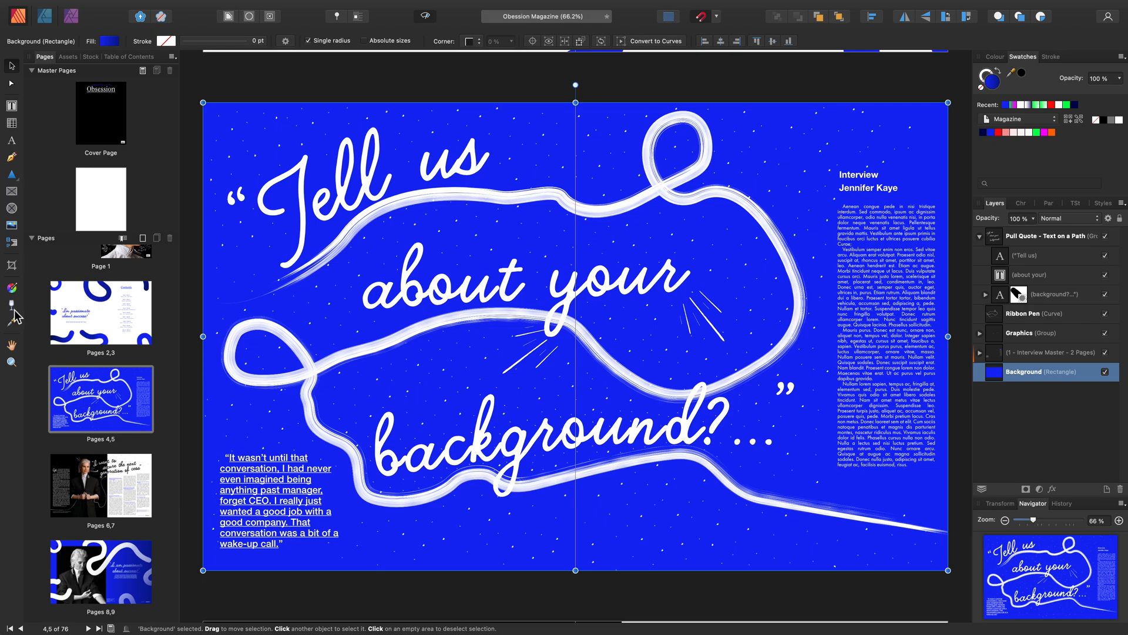
{"action": "mouse_move", "coordinate": [11, 288]}
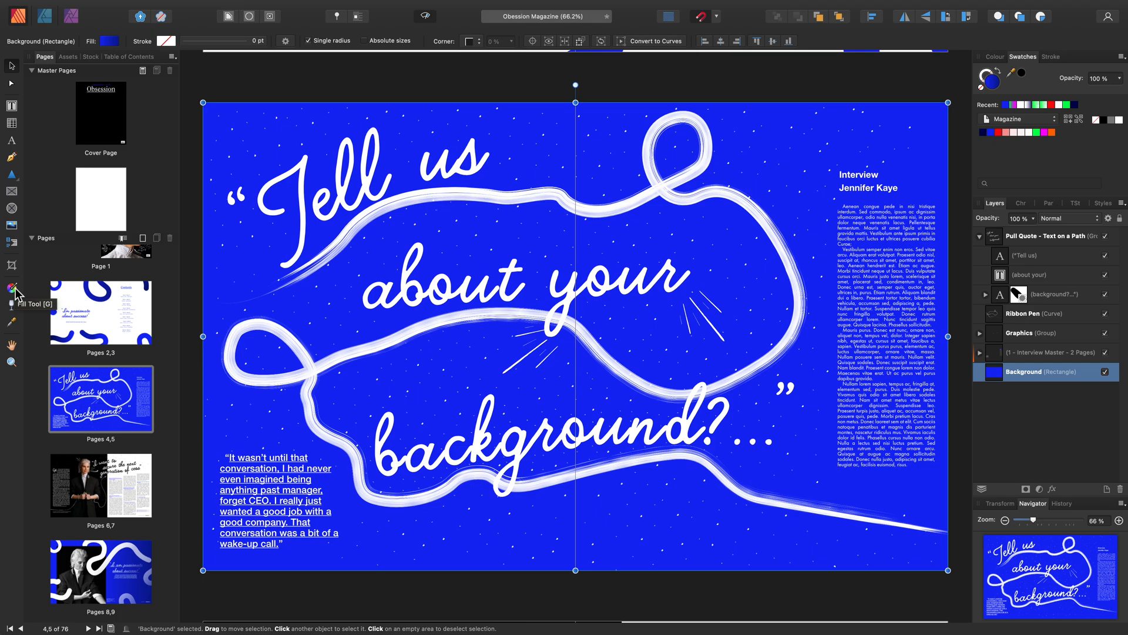
- With the Fill Tool, check the stroke context, switch back to Fill and bring up the gradient type choices
{"action": "left_click", "coordinate": [11, 287]}
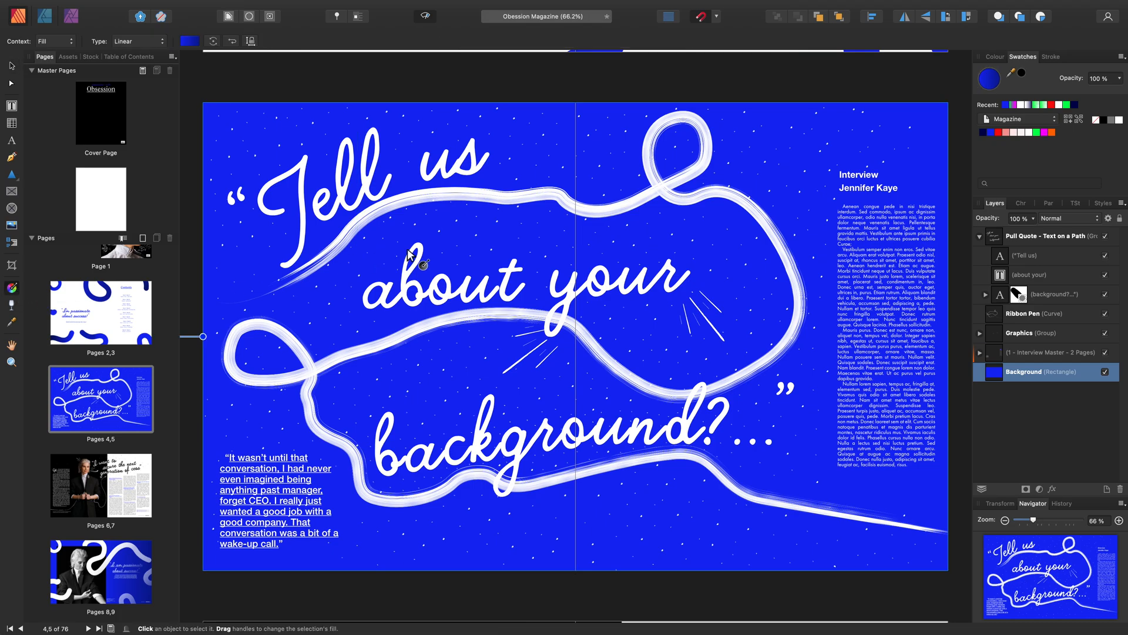
{"action": "mouse_move", "coordinate": [414, 298]}
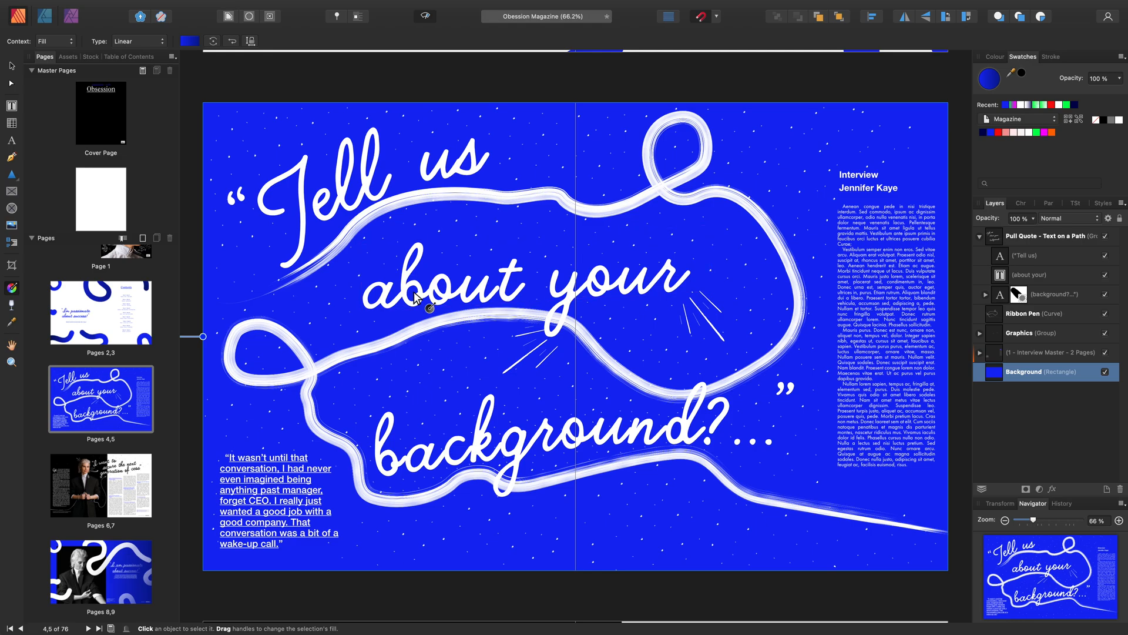
{"action": "mouse_move", "coordinate": [283, 52]}
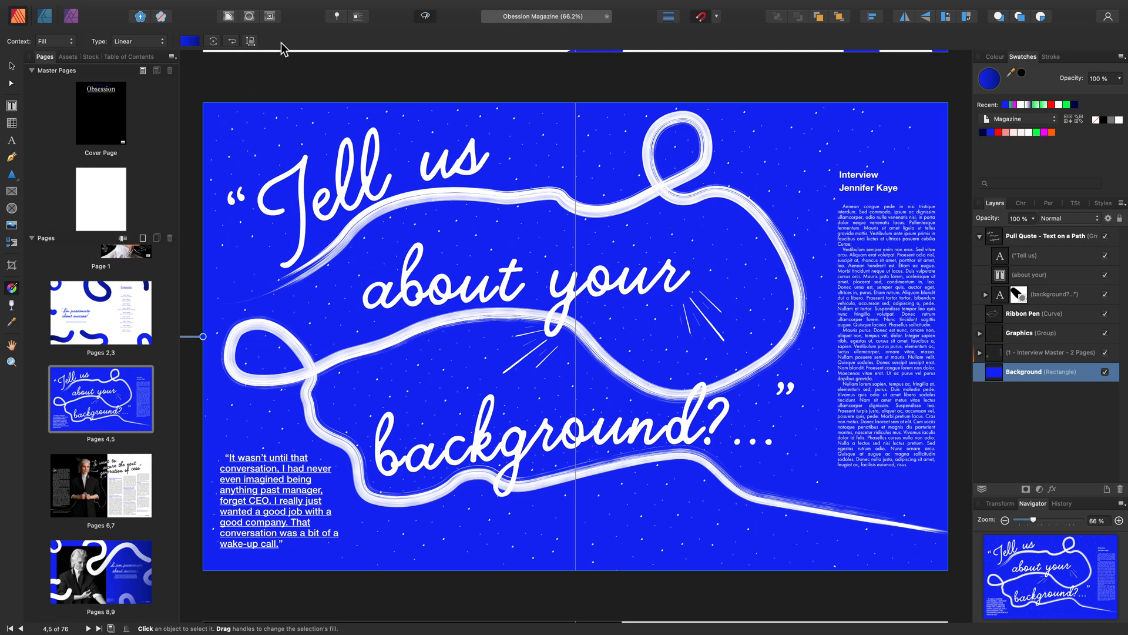
{"action": "mouse_move", "coordinate": [56, 45]}
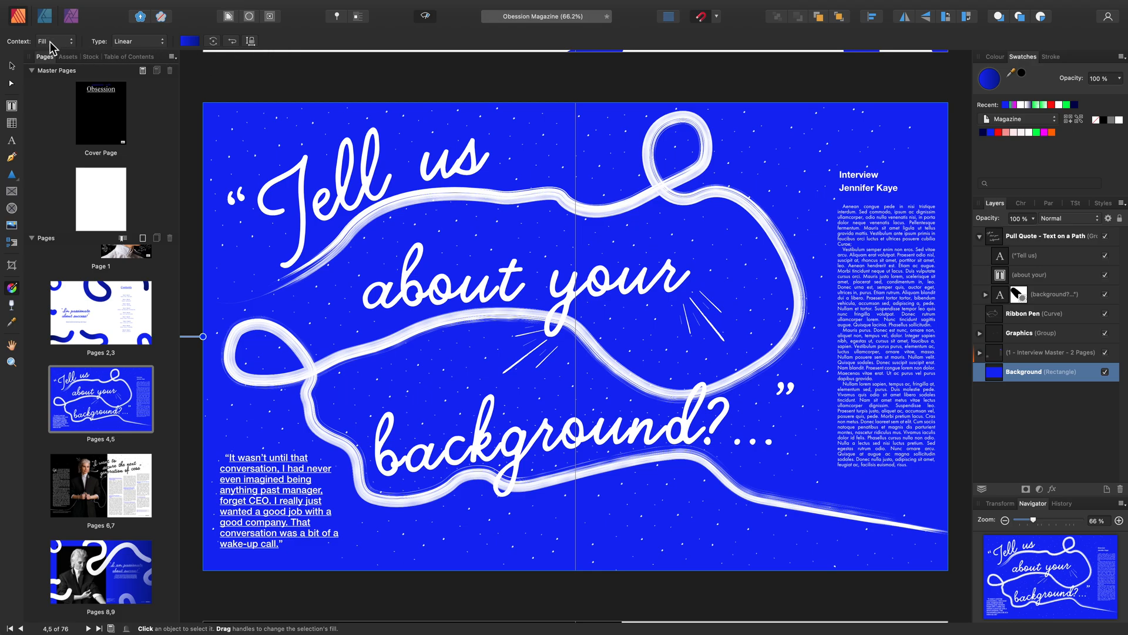
{"action": "left_click", "coordinate": [58, 41]}
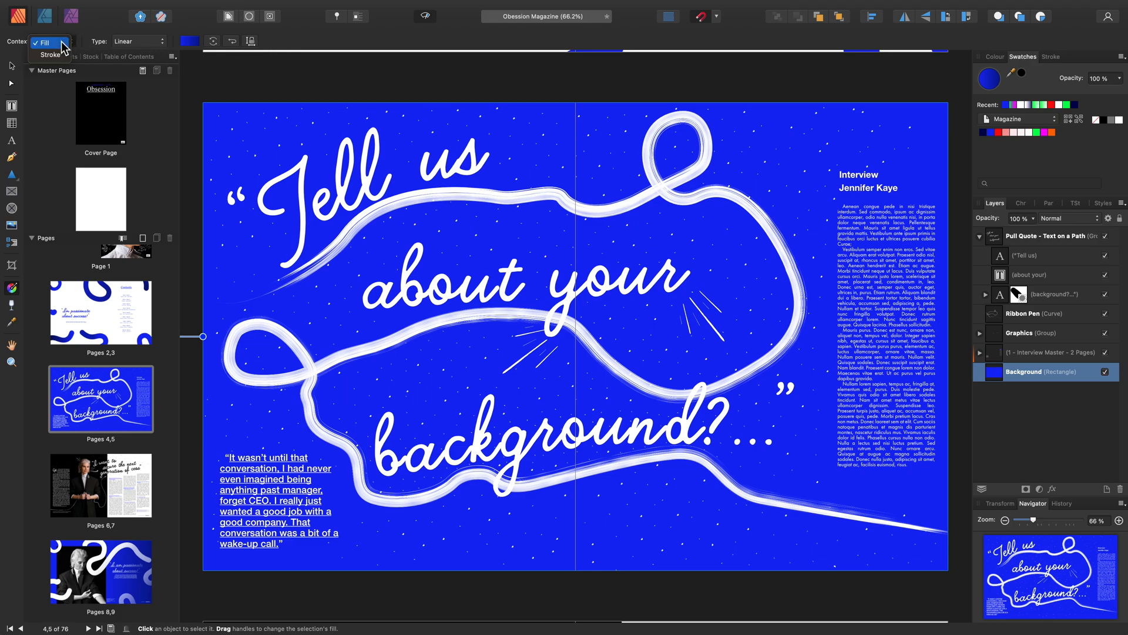
{"action": "left_click", "coordinate": [50, 55]}
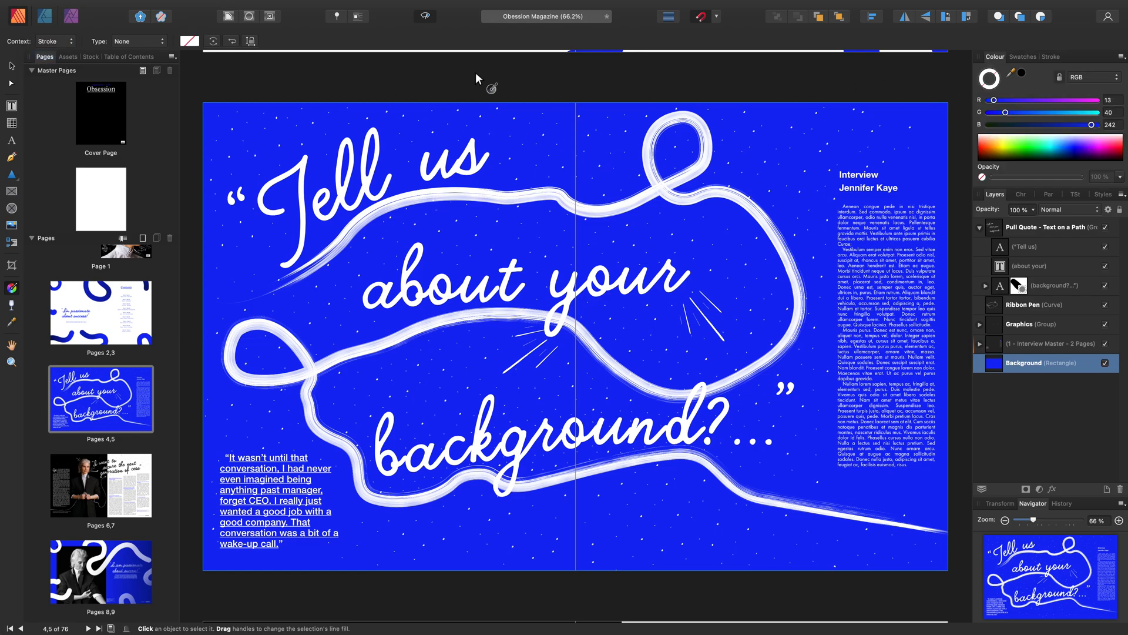
{"action": "left_click", "coordinate": [187, 41]}
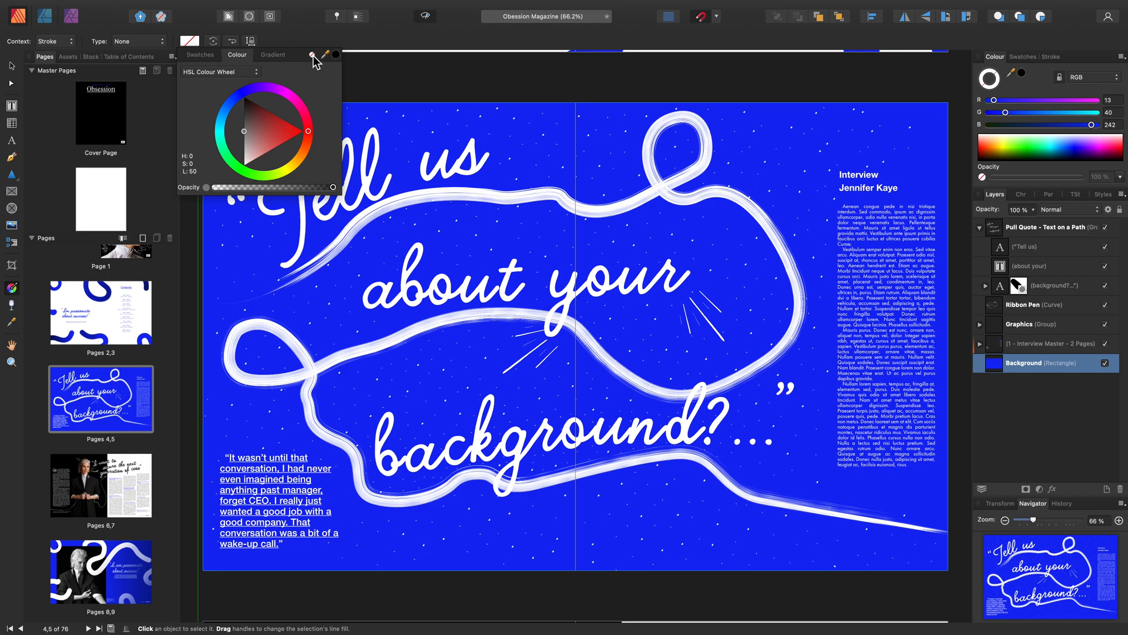
{"action": "left_click", "coordinate": [52, 41]}
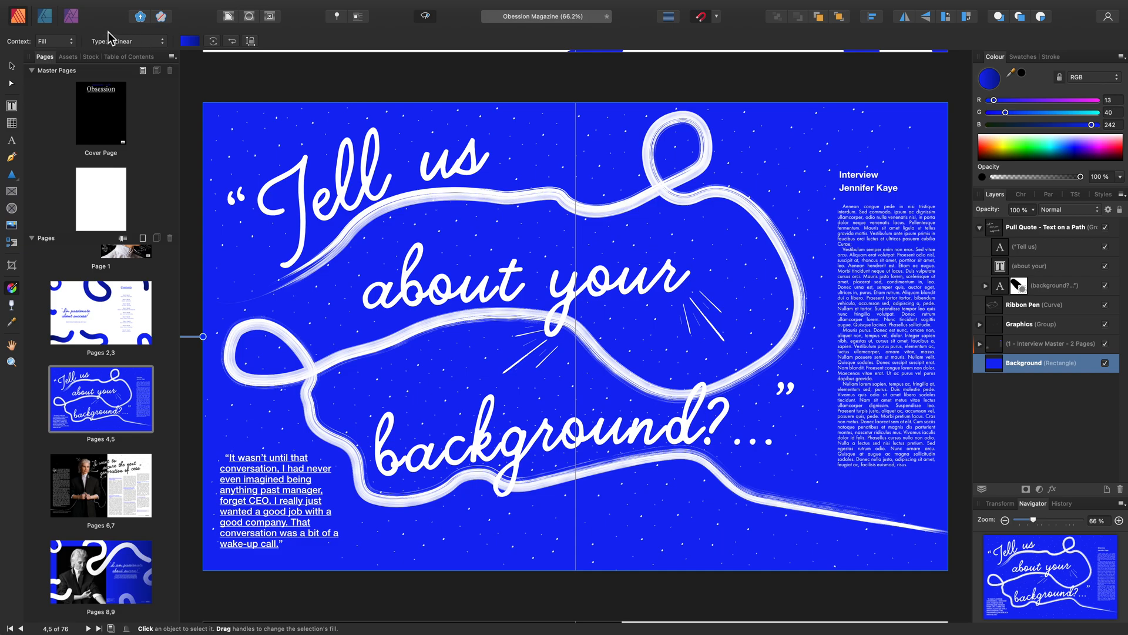
{"action": "left_click", "coordinate": [135, 40]}
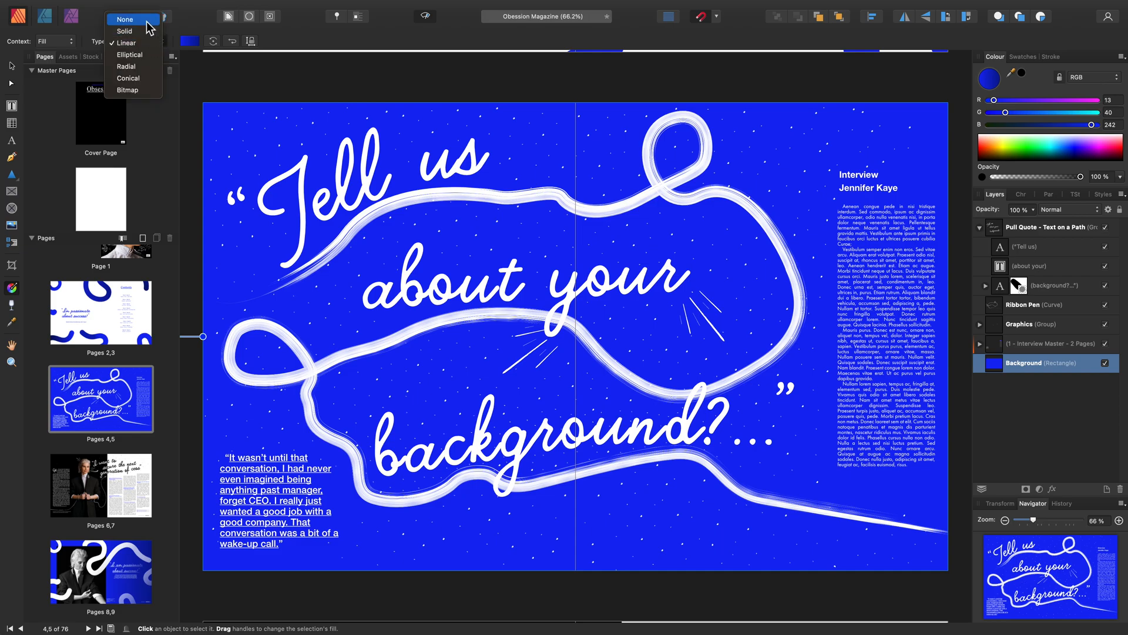
{"action": "mouse_move", "coordinate": [135, 47]}
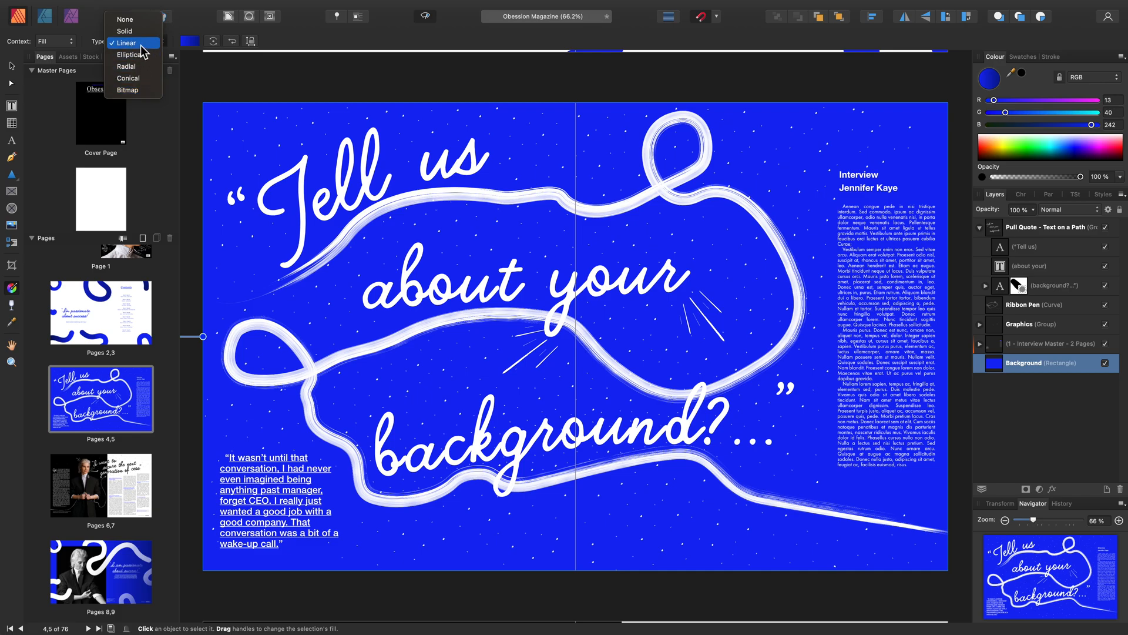
- Apply a Linear fill and drag the blue gradient horizontally across the spread
{"action": "left_click", "coordinate": [126, 42]}
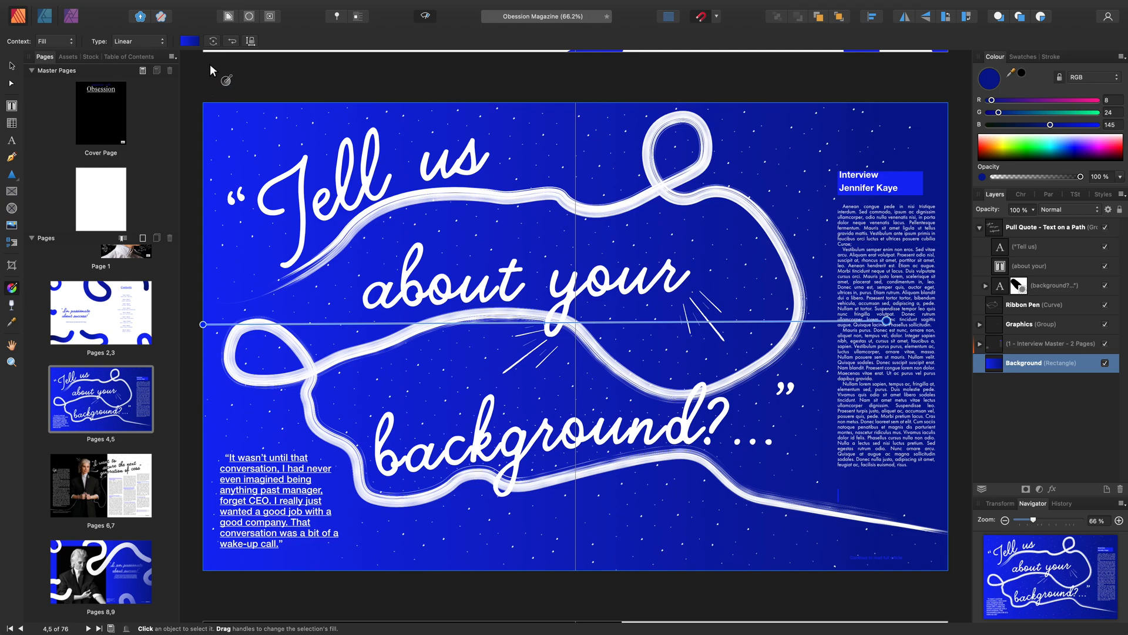
{"action": "mouse_move", "coordinate": [212, 42]}
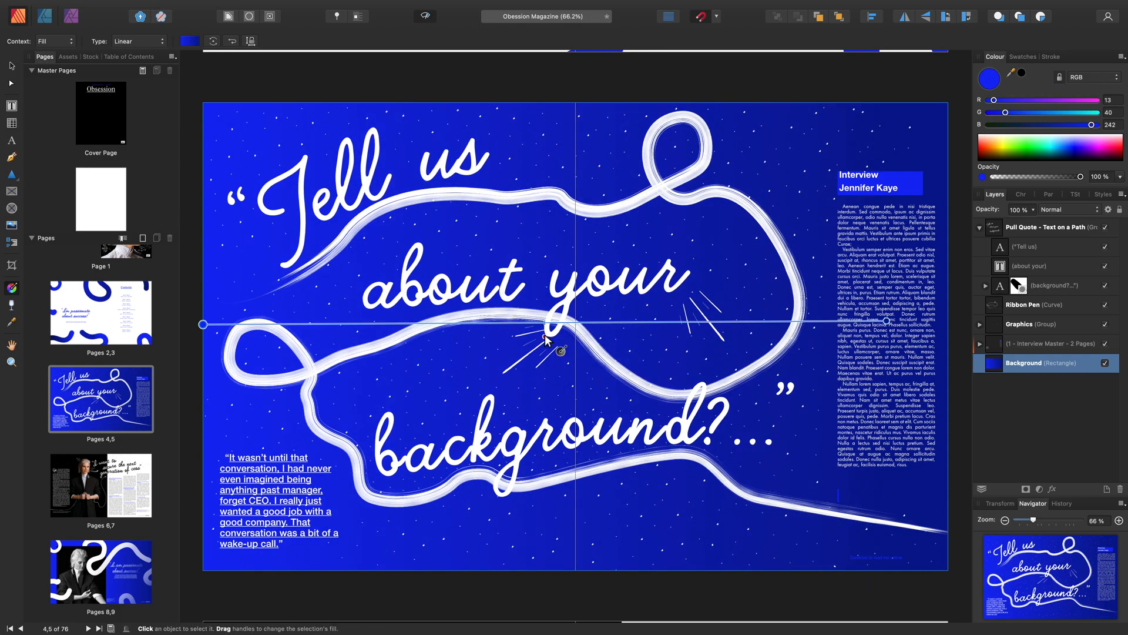
{"action": "left_click_drag", "start_coordinate": [561, 350], "coordinate": [392, 325]}
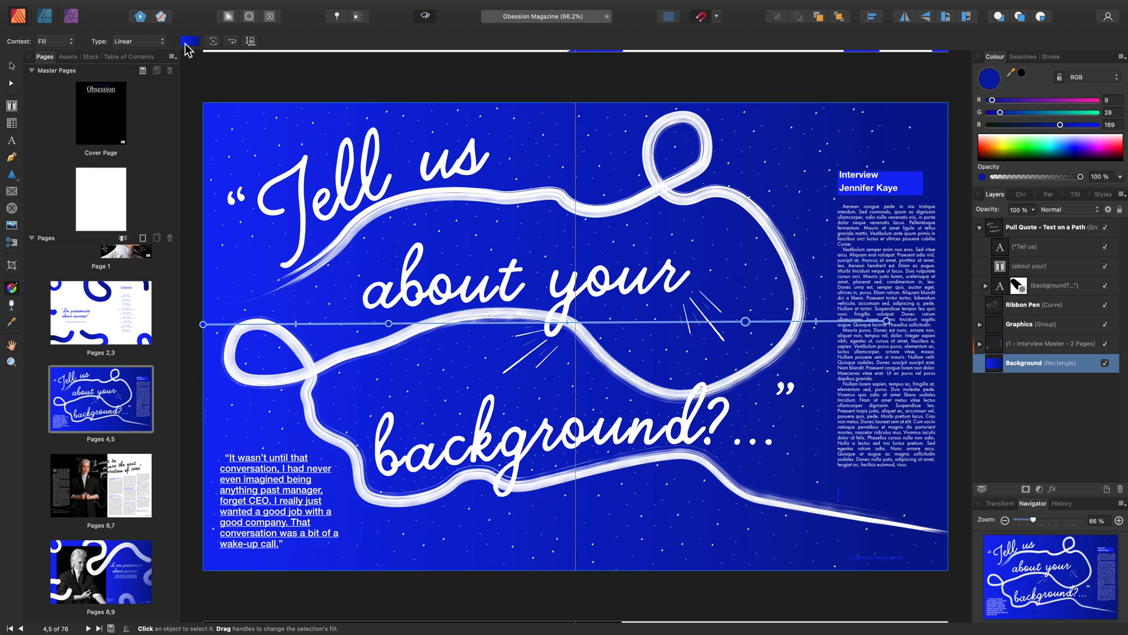
- Show the blue linear gradient's colour stops in the Gradient panel
{"action": "left_click", "coordinate": [188, 40]}
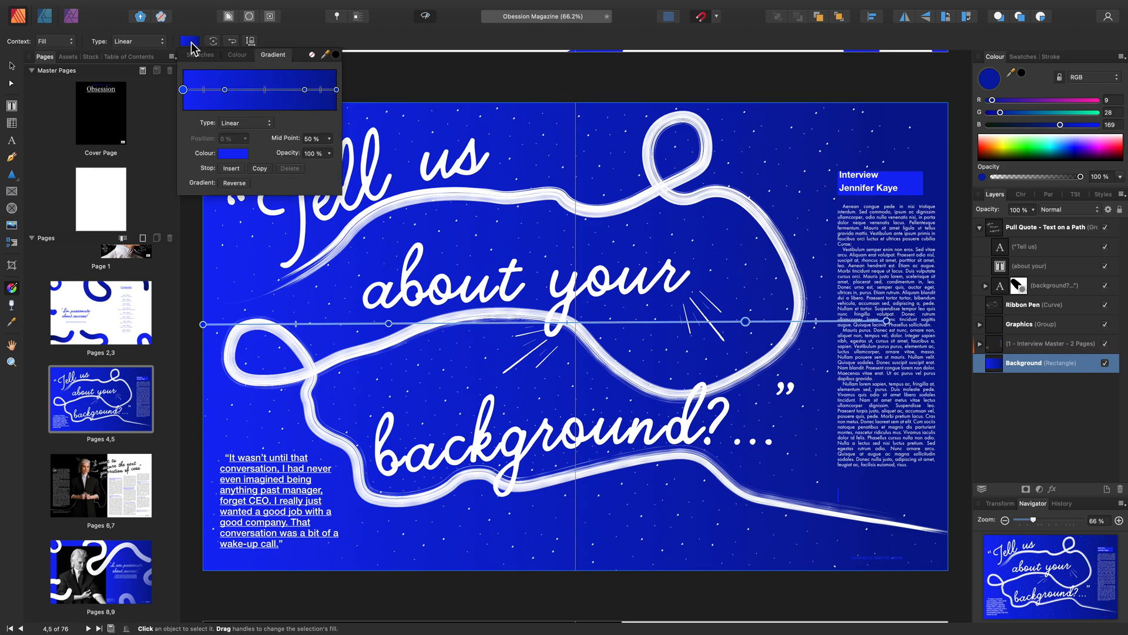
{"action": "mouse_move", "coordinate": [259, 85]}
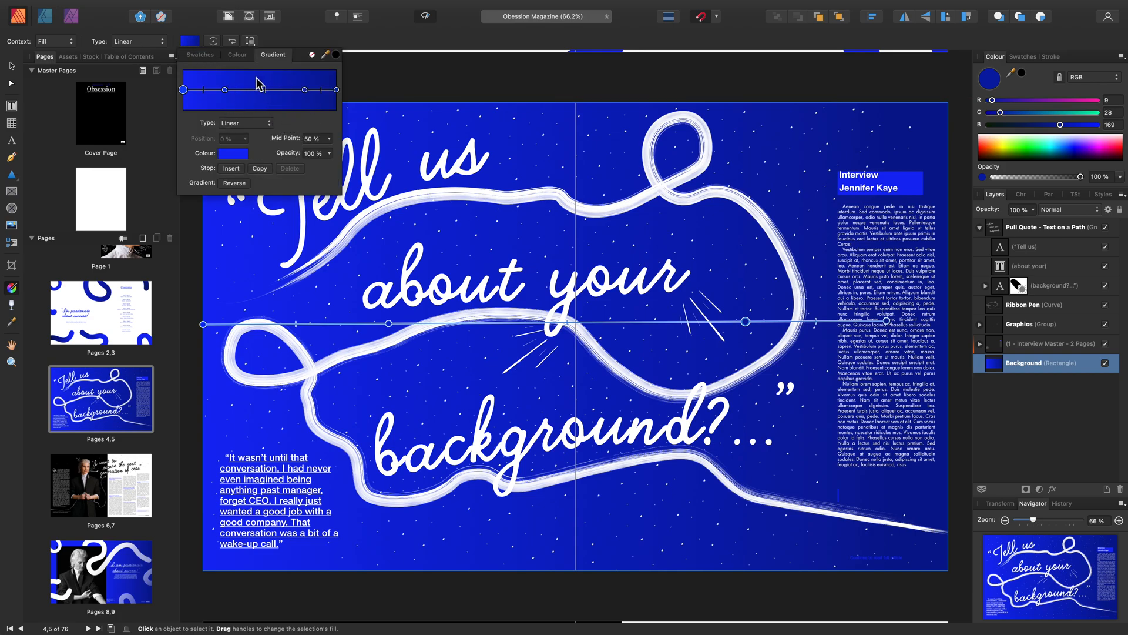
{"action": "mouse_move", "coordinate": [327, 173]}
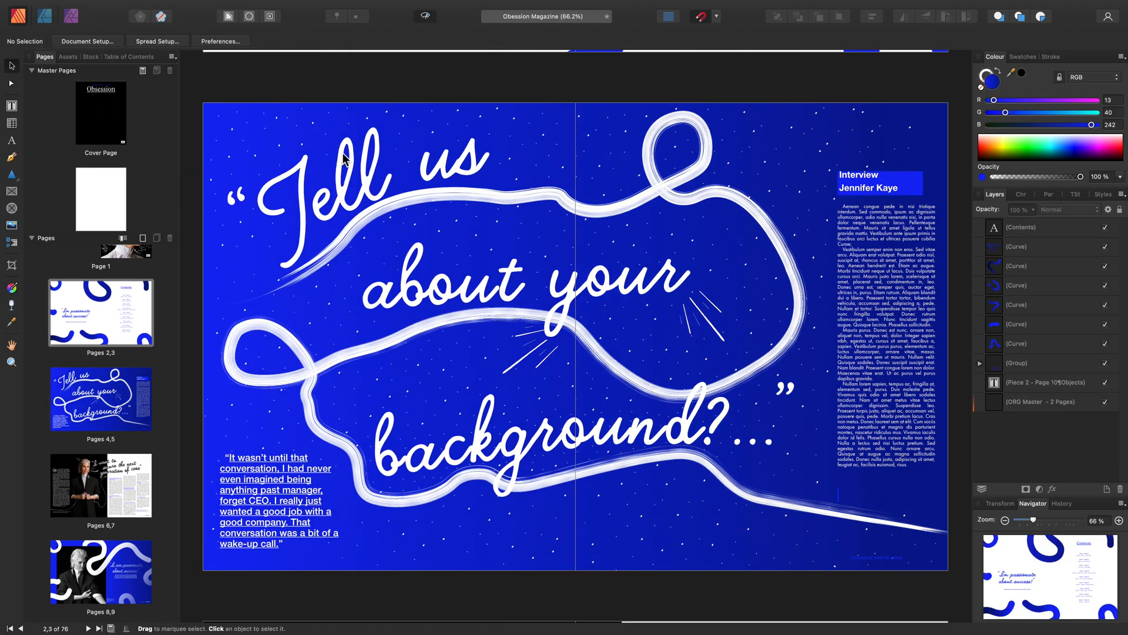
{"action": "mouse_move", "coordinate": [370, 187]}
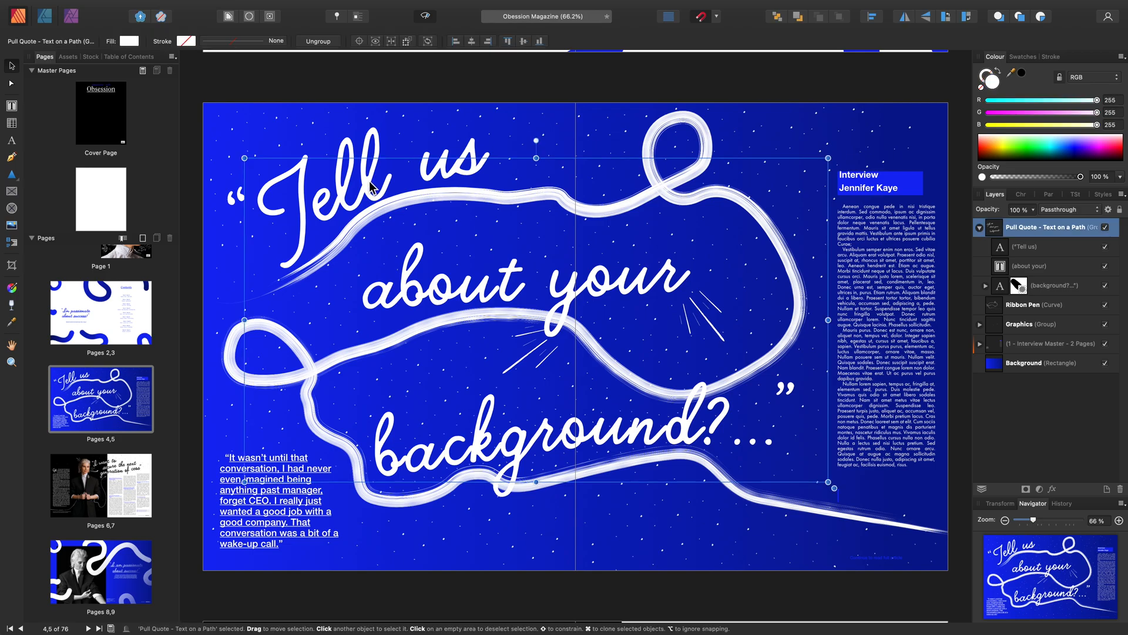
{"action": "mouse_move", "coordinate": [748, 251]}
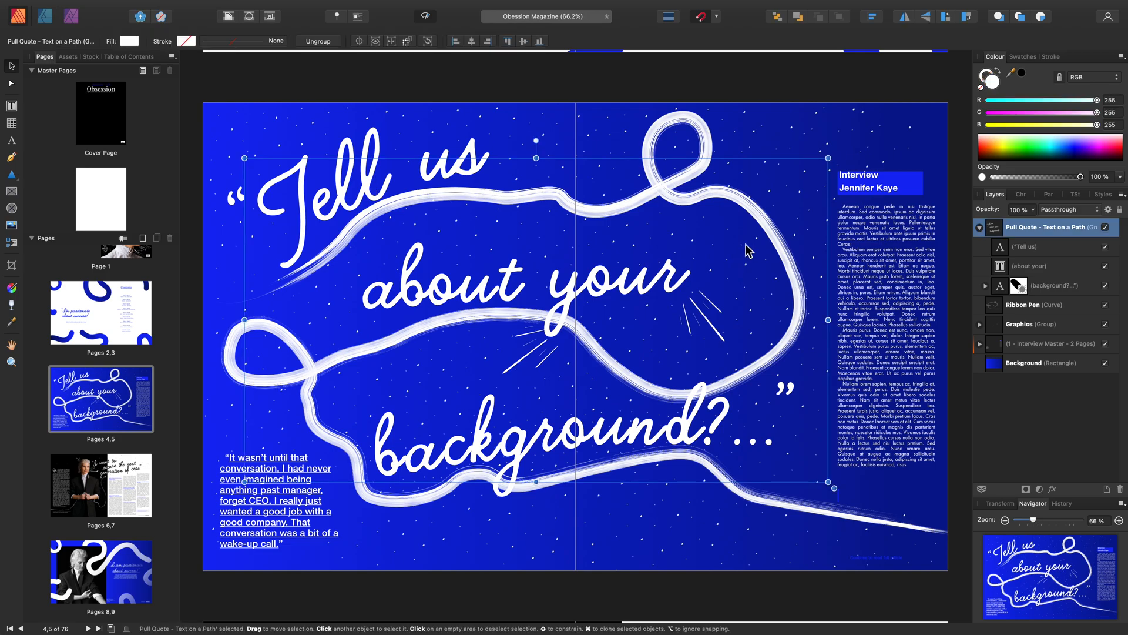
{"action": "mouse_move", "coordinate": [1041, 236]}
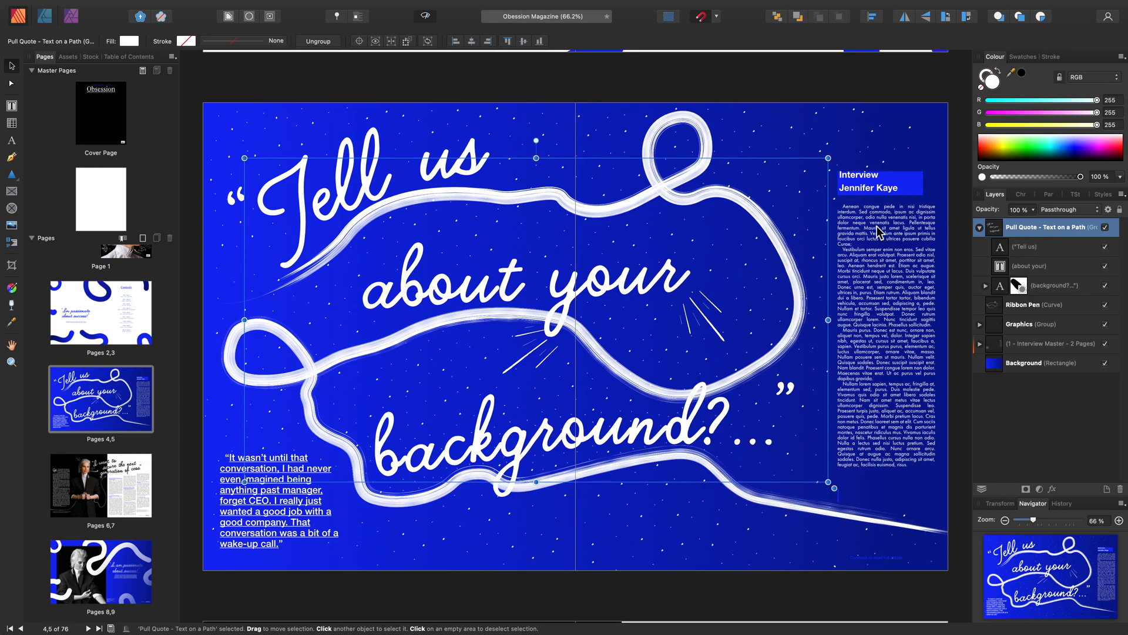
{"action": "mouse_move", "coordinate": [20, 290]}
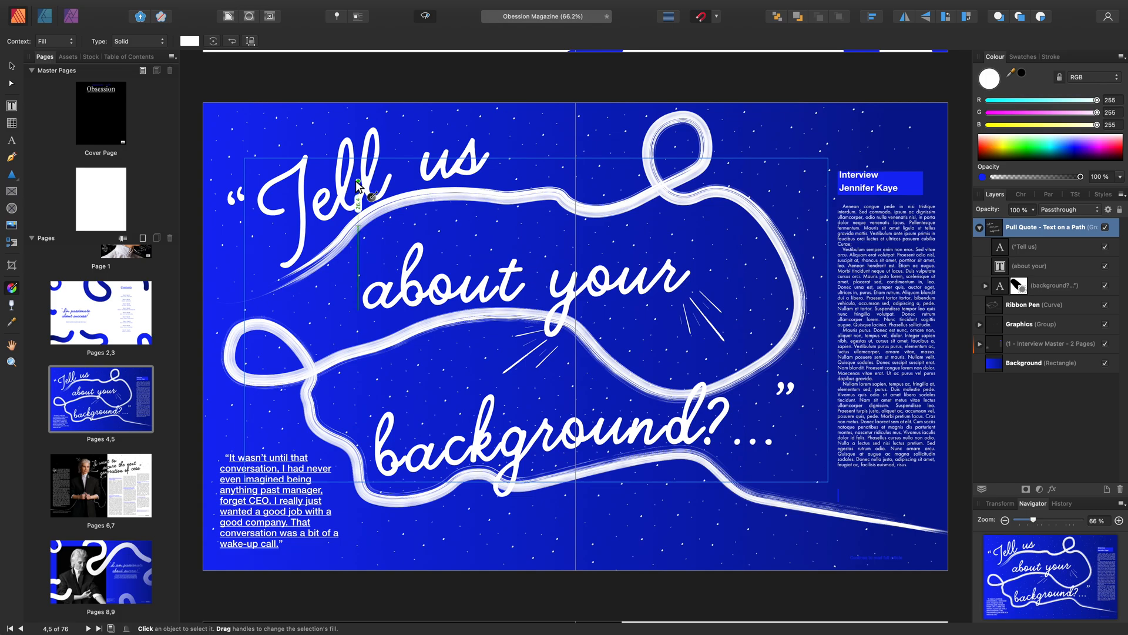
- Lay a linear gradient over the pull-quote text with an orange start stop blending into white
{"action": "left_click_drag", "start_coordinate": [363, 186], "coordinate": [770, 457]}
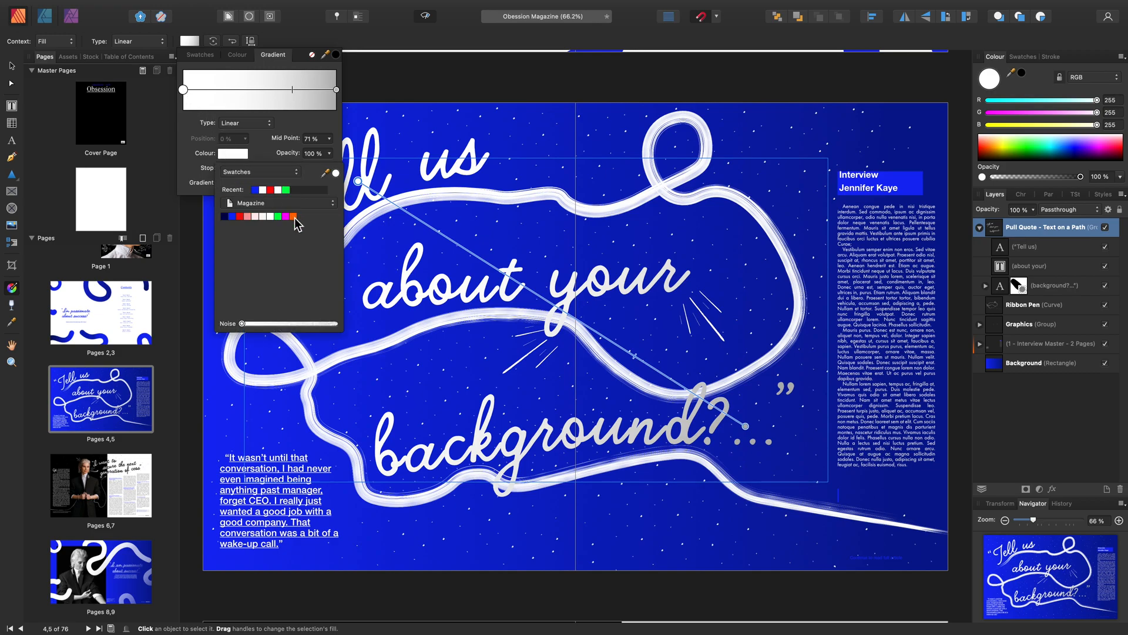
{"action": "left_click", "coordinate": [292, 216]}
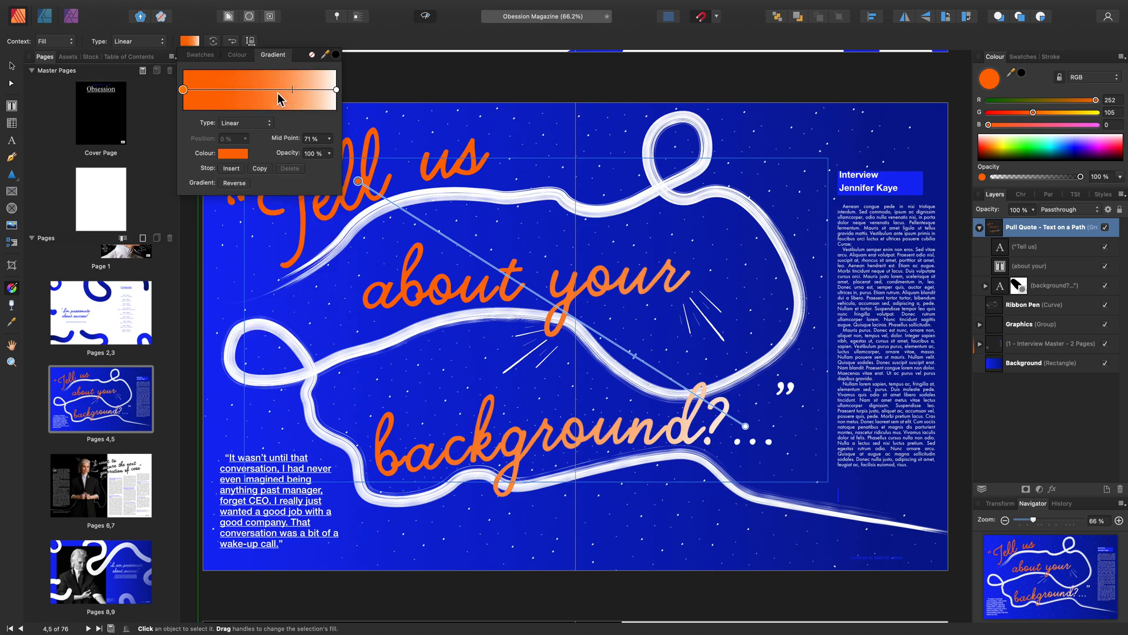
{"action": "left_click_drag", "start_coordinate": [279, 90], "coordinate": [273, 90]}
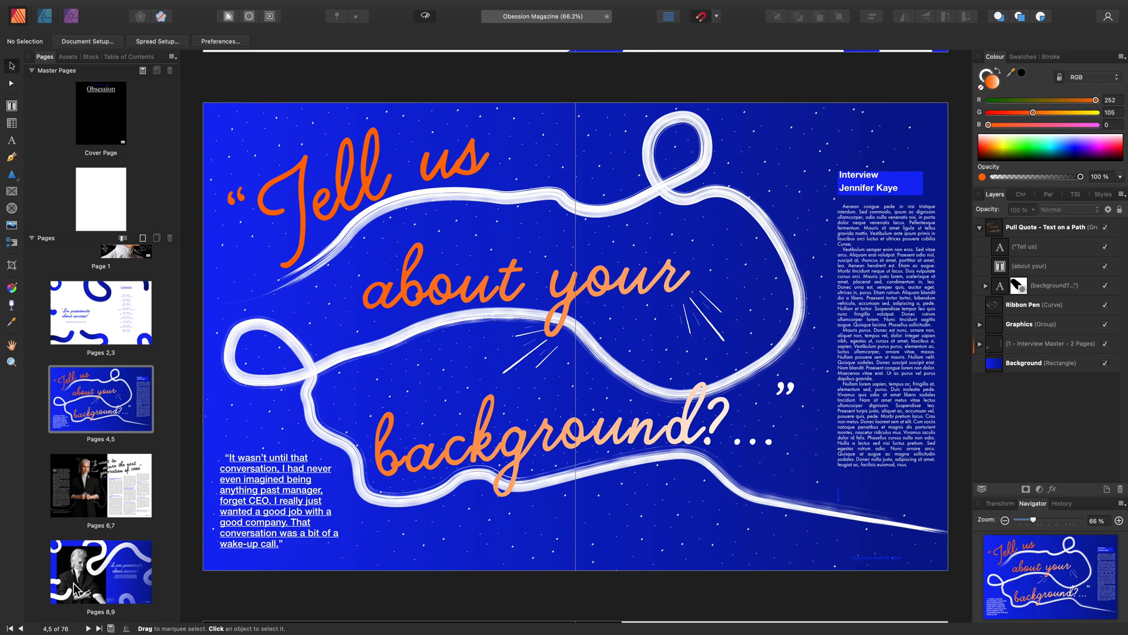
- On pages 8–9, select the photo inside its frame and stretch a diagonal fill gradient across it
{"action": "left_click", "coordinate": [100, 571]}
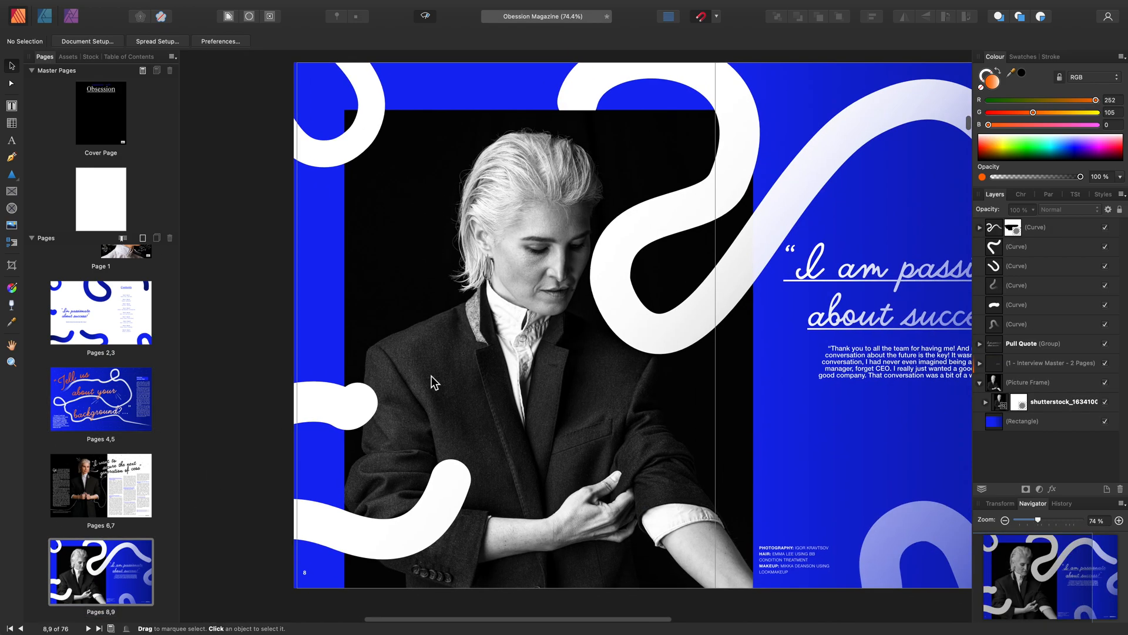
{"action": "left_click", "coordinate": [434, 381]}
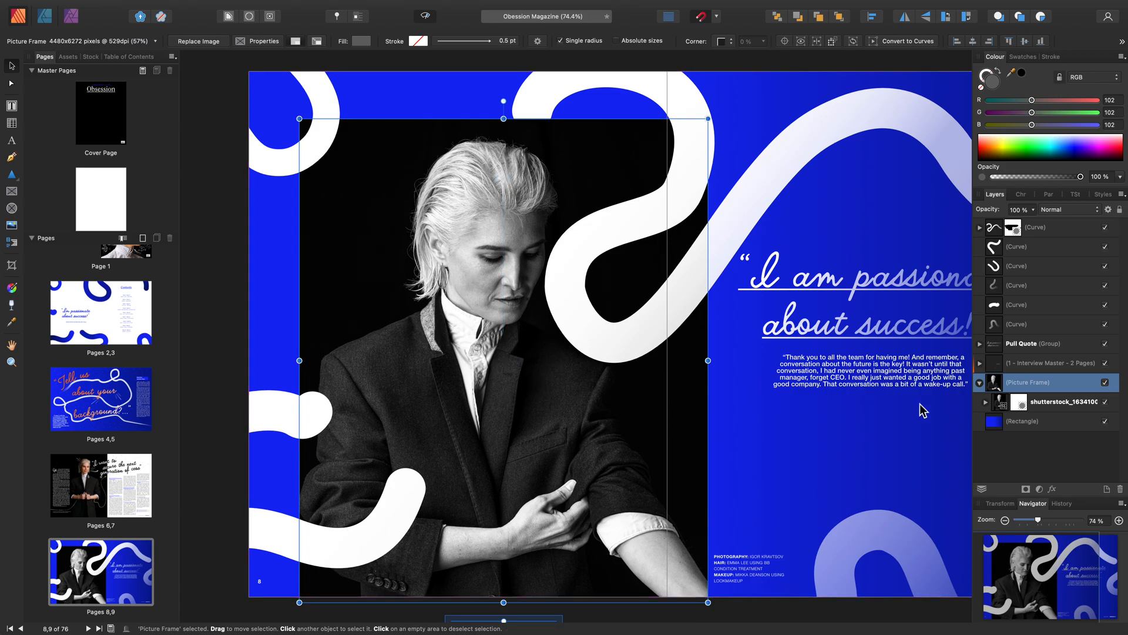
{"action": "left_click", "coordinate": [1063, 401]}
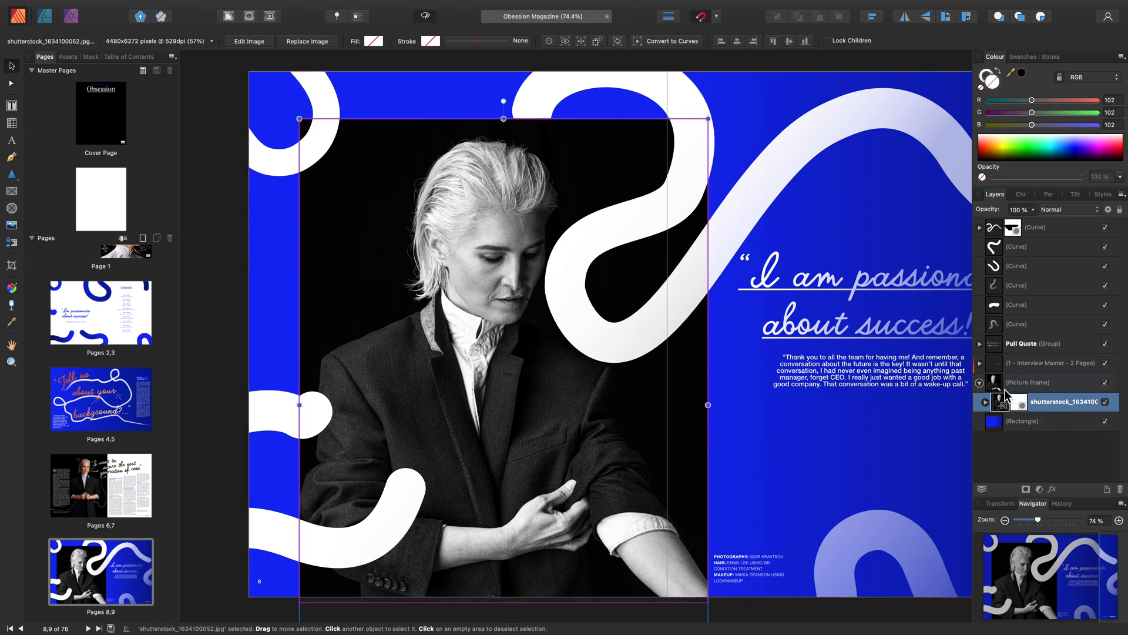
{"action": "mouse_move", "coordinate": [1053, 406]}
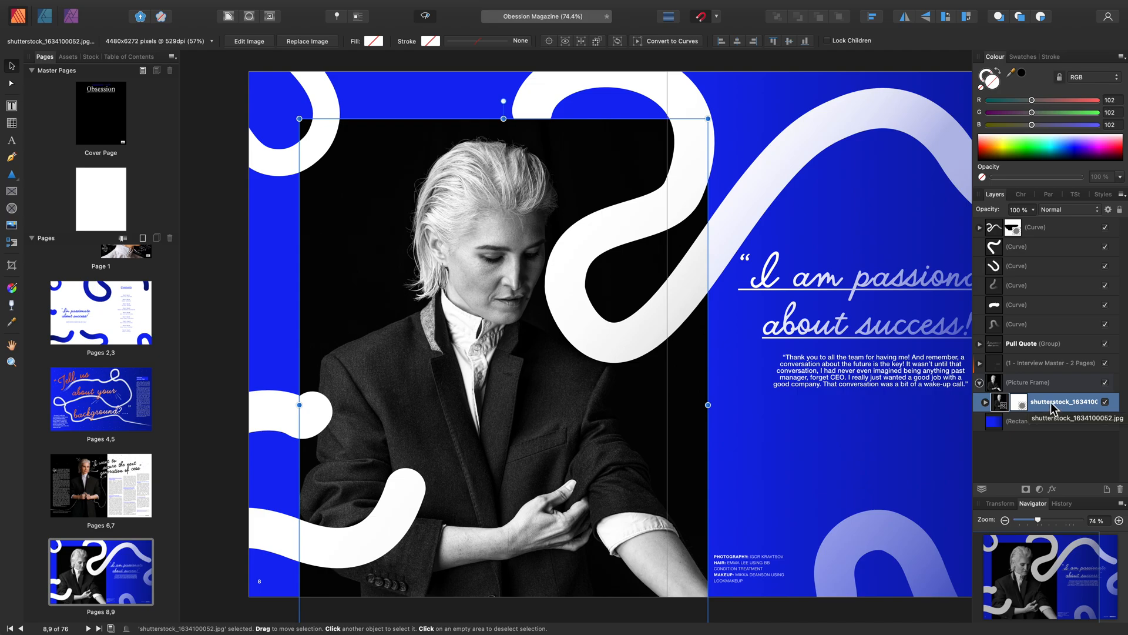
{"action": "left_click", "coordinate": [11, 287]}
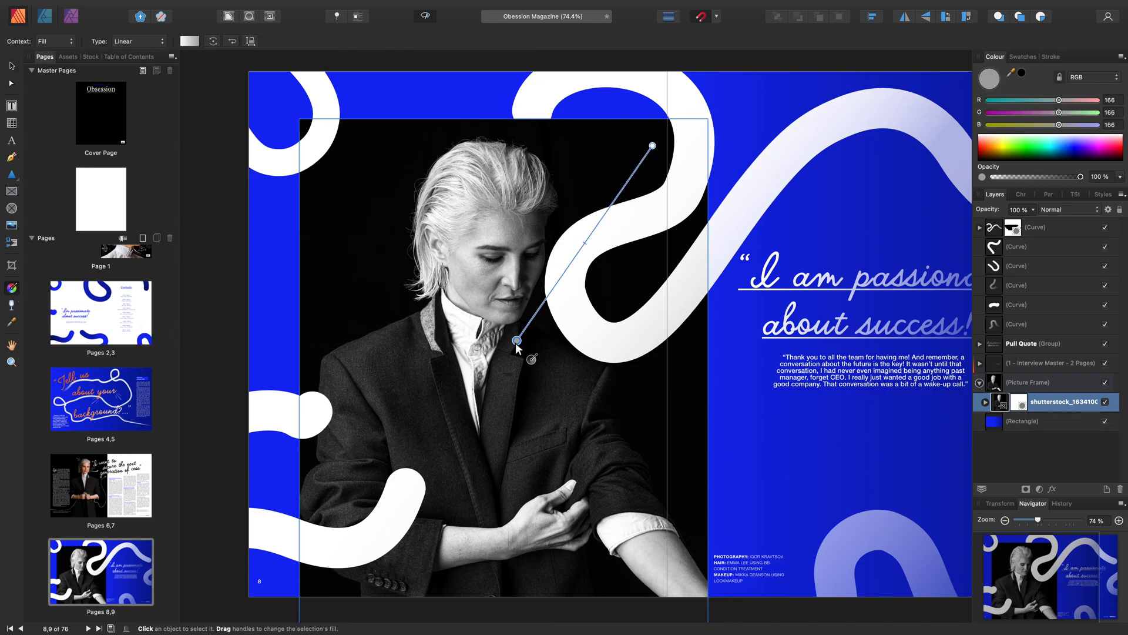
{"action": "left_click_drag", "start_coordinate": [516, 339], "coordinate": [352, 550]}
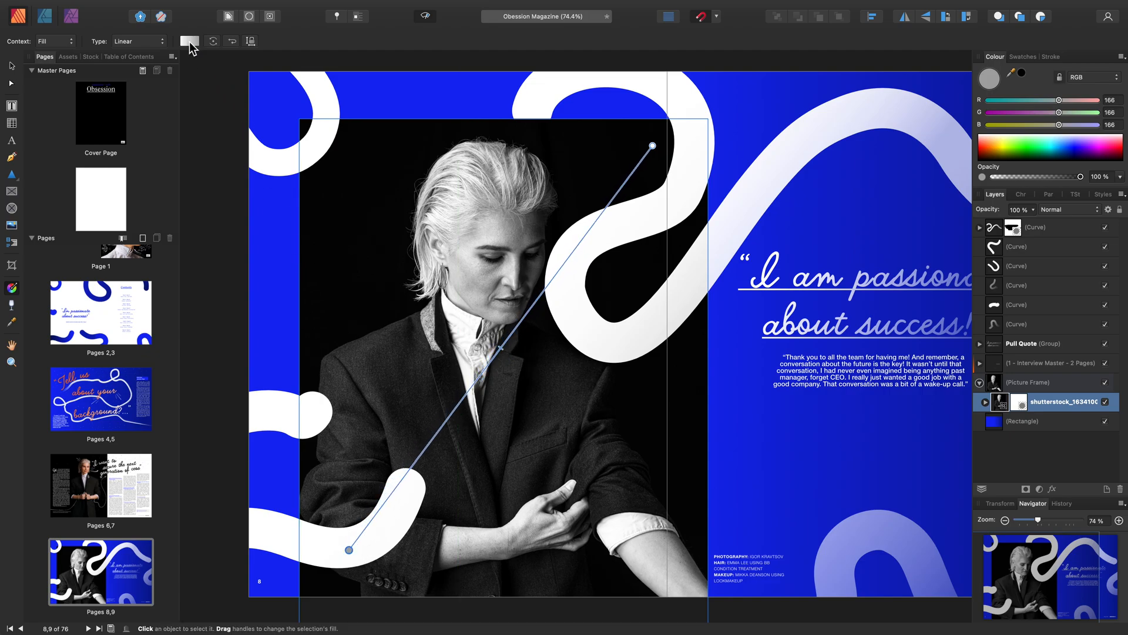
- Recolour the gradient stops to a magenta-to-green tint, then return to pages 4–5
{"action": "left_click", "coordinate": [188, 41]}
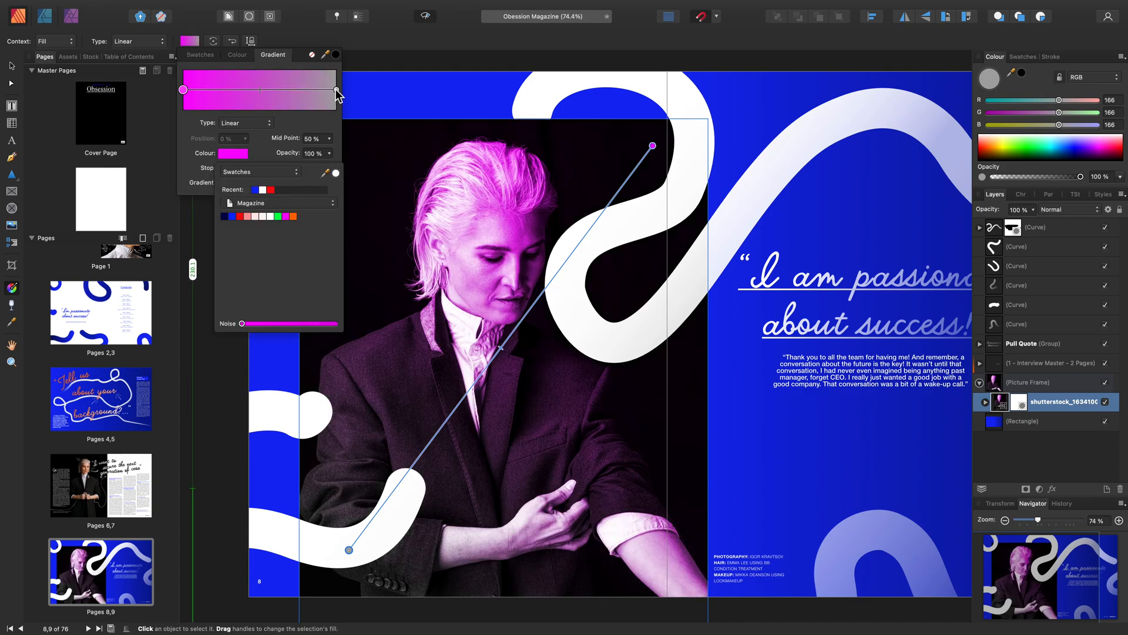
{"action": "left_click", "coordinate": [278, 216]}
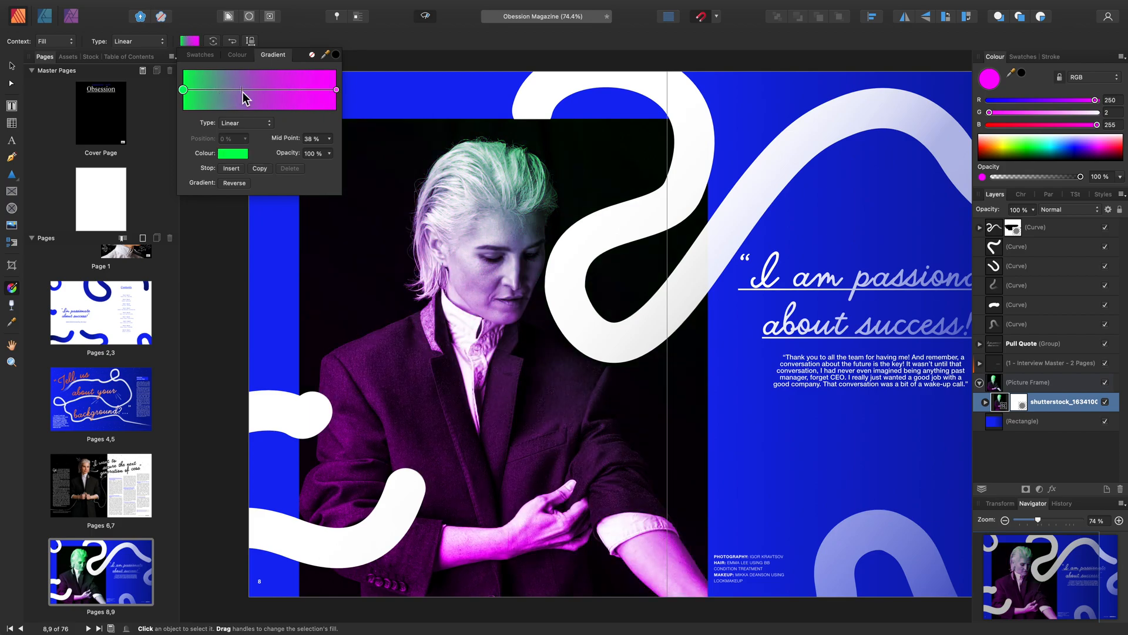
{"action": "left_click", "coordinate": [9, 83]}
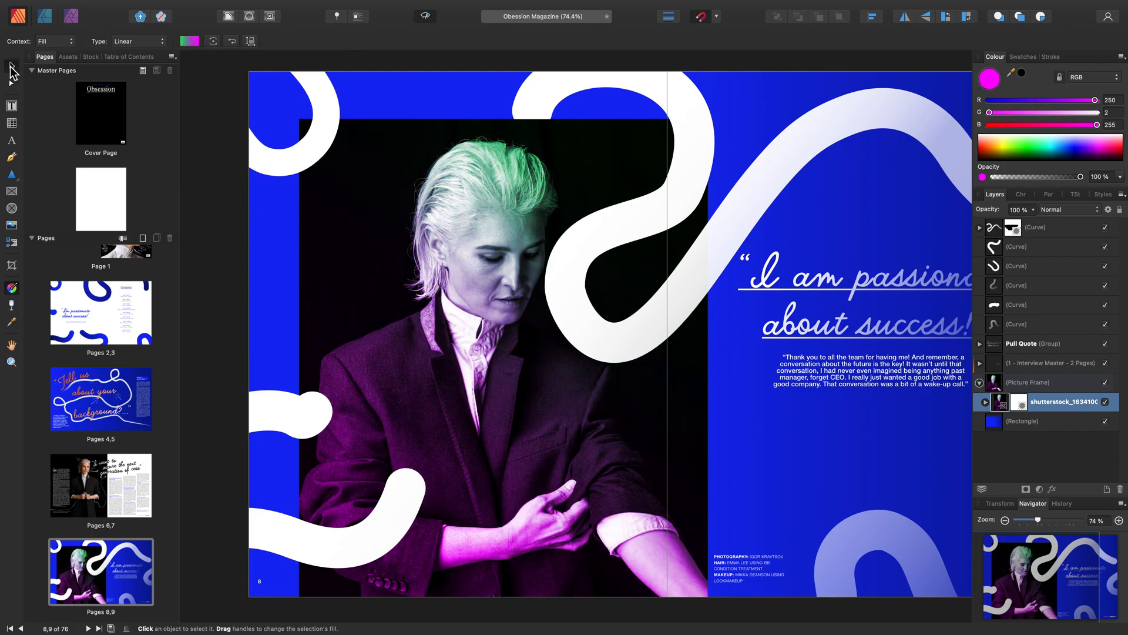
{"action": "left_click", "coordinate": [101, 398]}
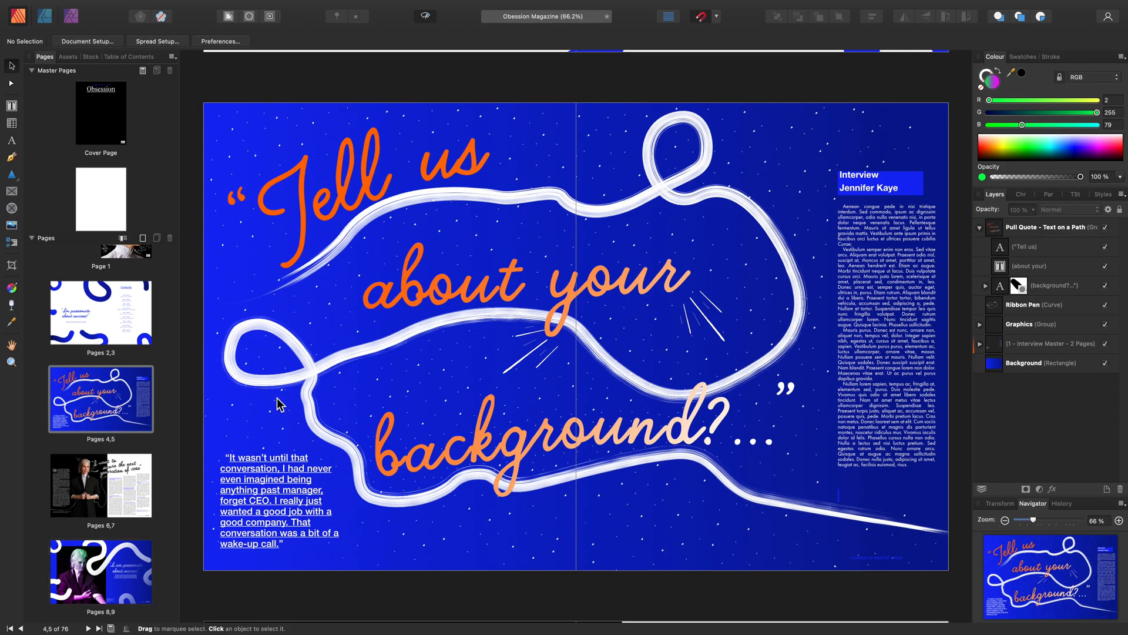
{"action": "mouse_move", "coordinate": [492, 390]}
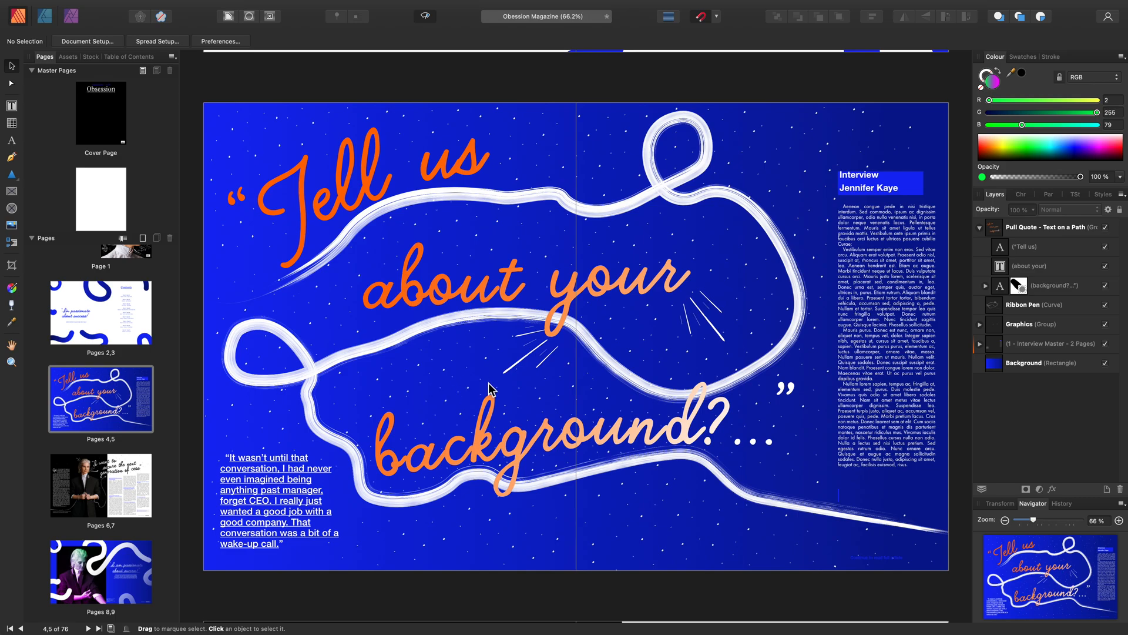
- Select the blue background rectangle ready for the transparency fade
{"action": "left_click", "coordinate": [490, 388]}
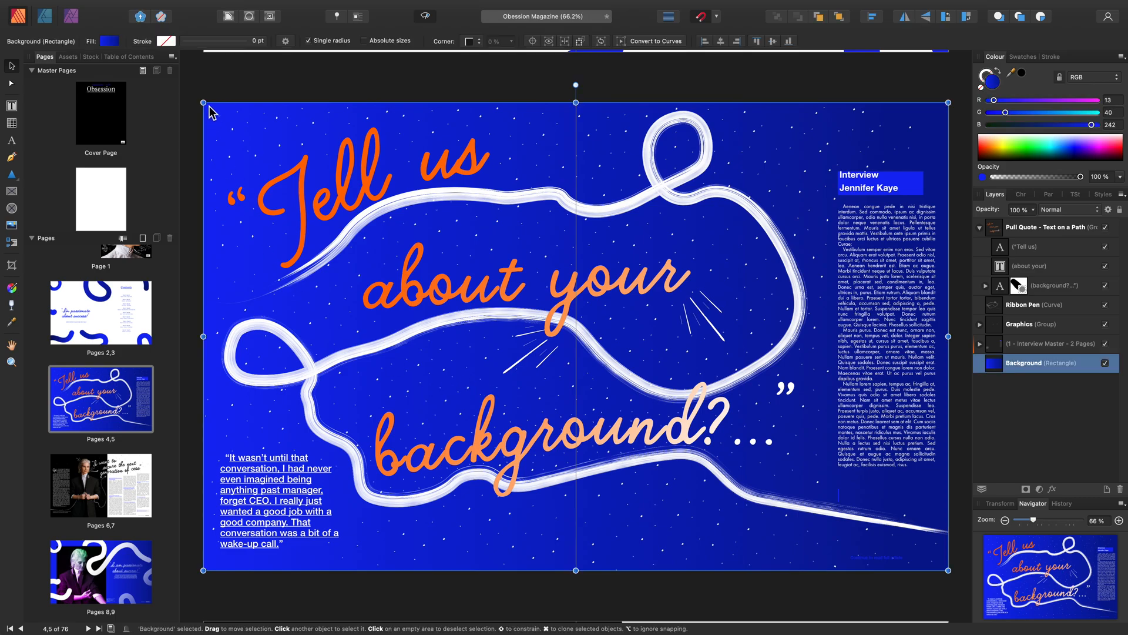
{"action": "mouse_move", "coordinate": [421, 211]}
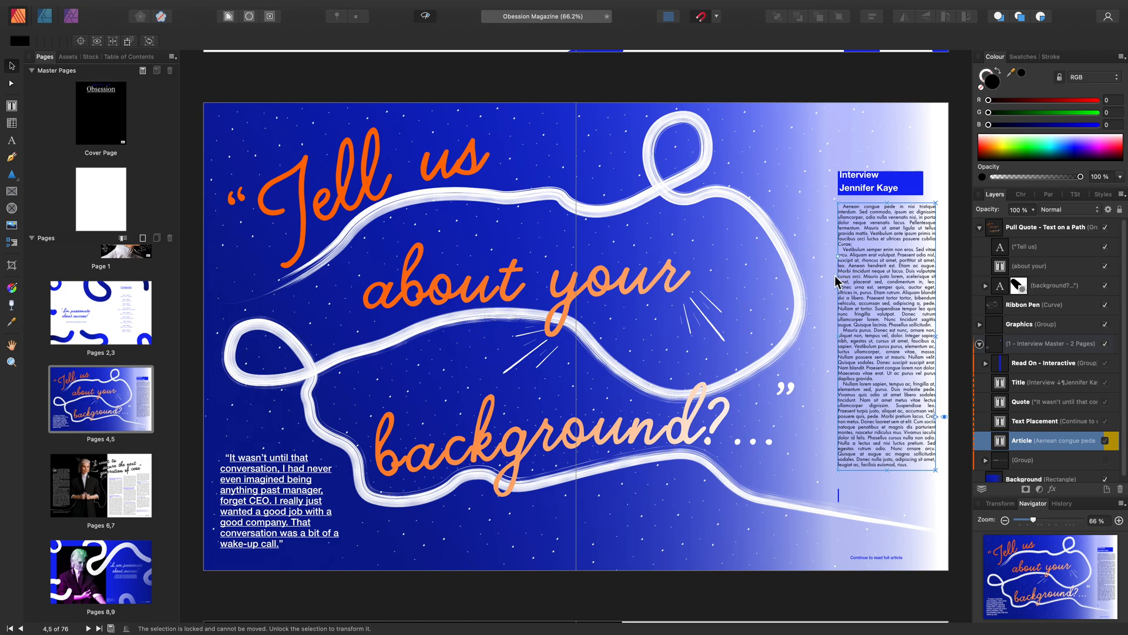
{"action": "mouse_move", "coordinate": [828, 296]}
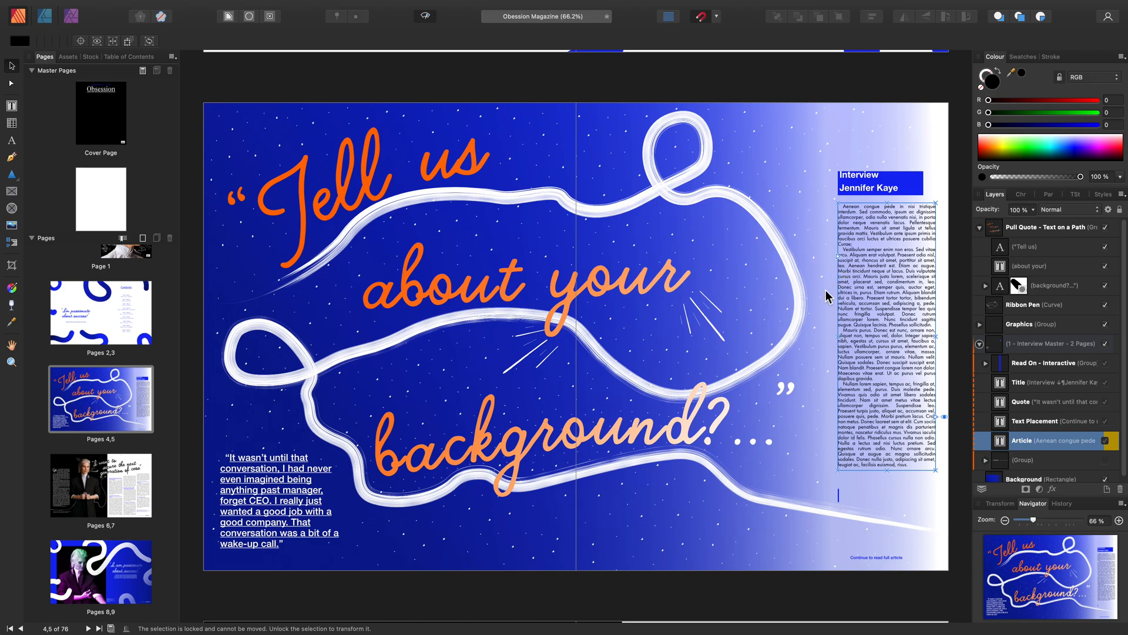